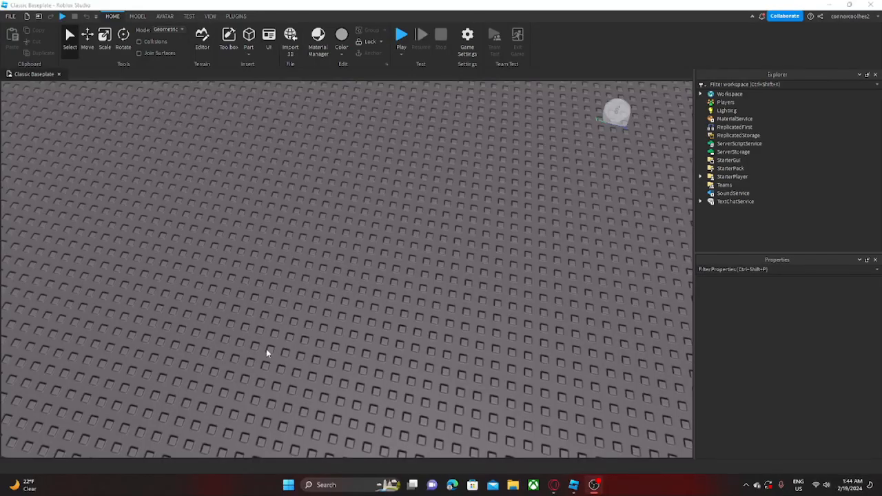
pyautogui.moveTo(267, 351)
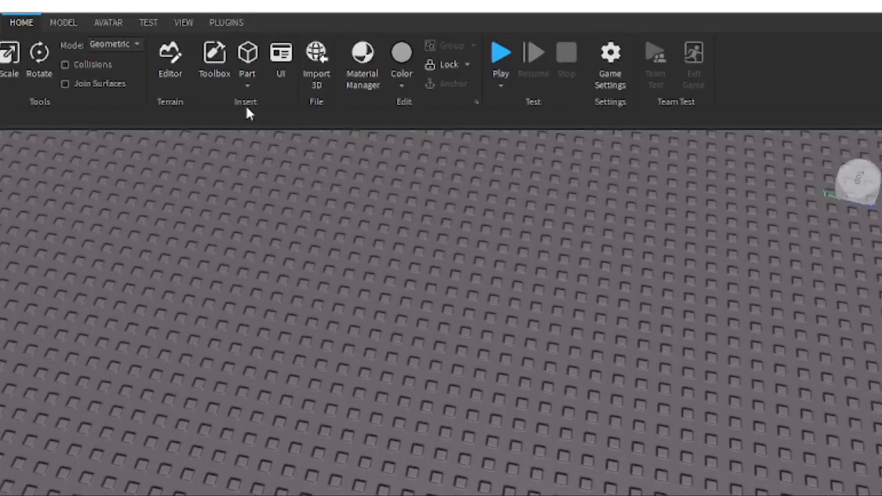
pyautogui.moveTo(248, 95)
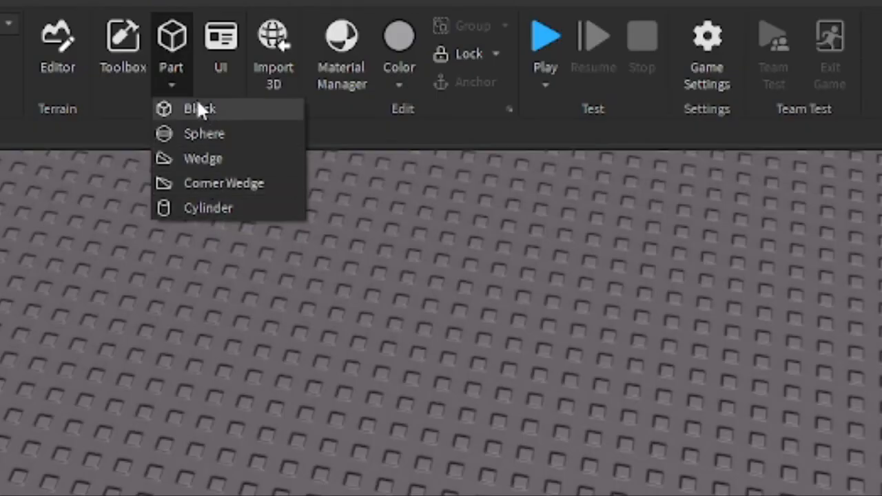
pyautogui.moveTo(218, 182)
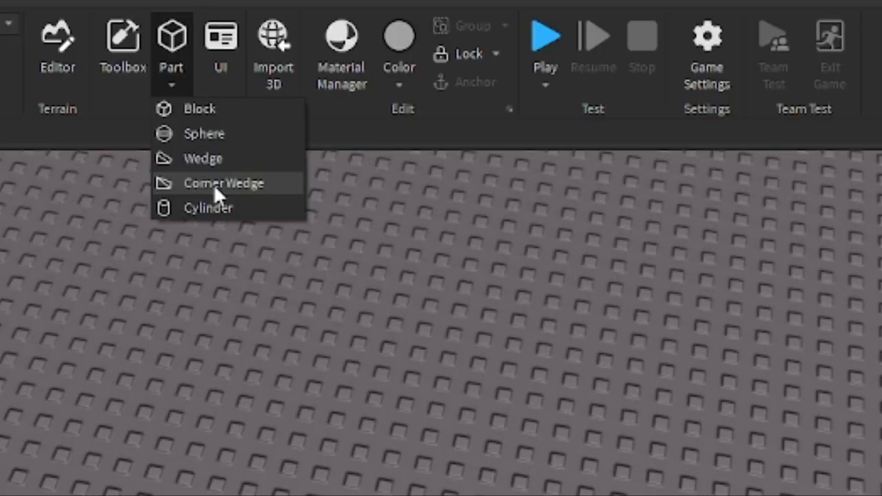
# Insert a Corner Wedge part onto the baseplate from the Part dropdown
pyautogui.click(224, 182)
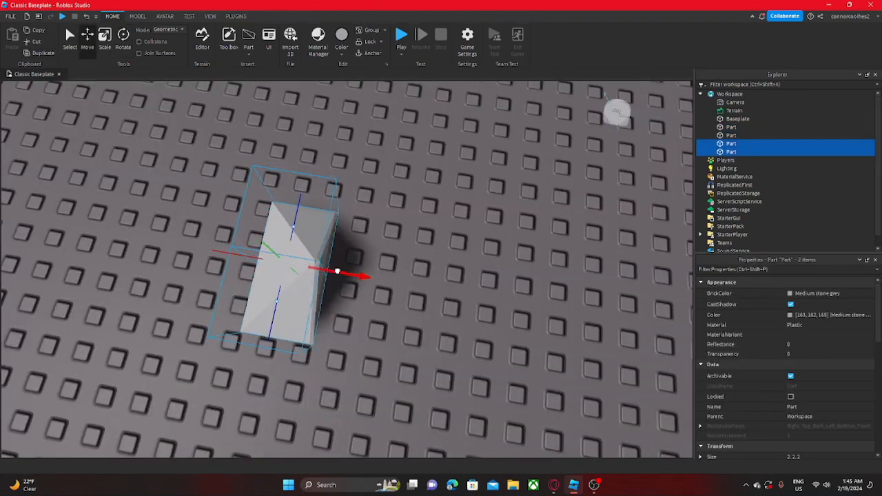
# Union the selected wedges into one part and rename it 'Pyramid'
pyautogui.click(123, 37)
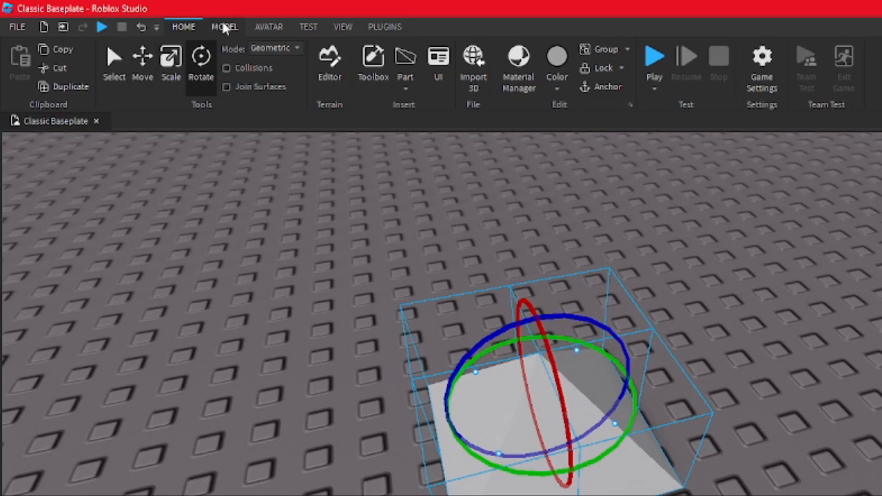
pyautogui.click(225, 28)
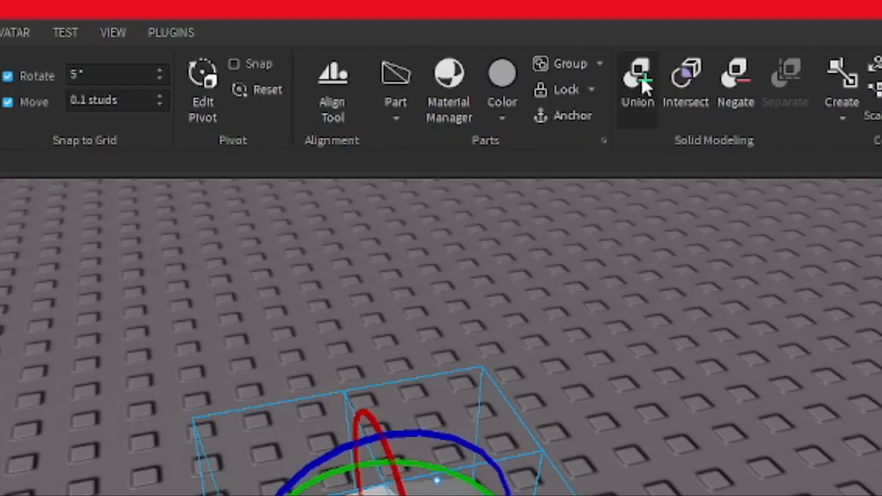
pyautogui.click(637, 79)
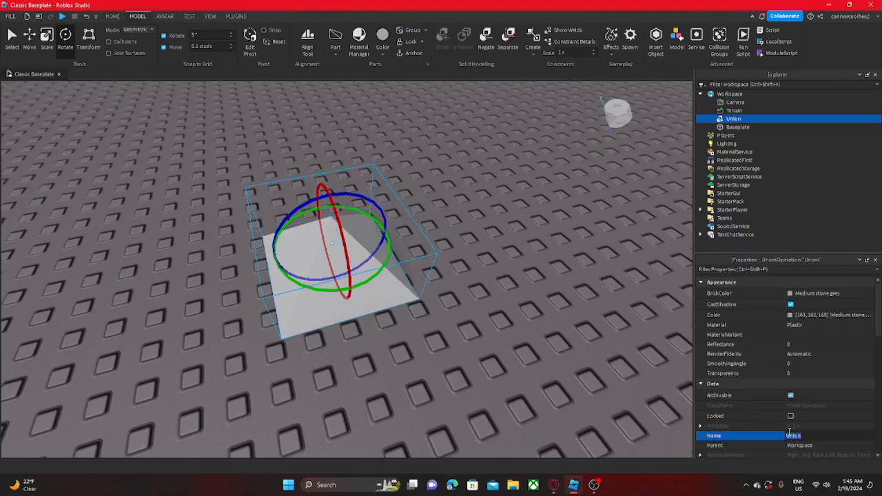
pyautogui.write('Pyramid')
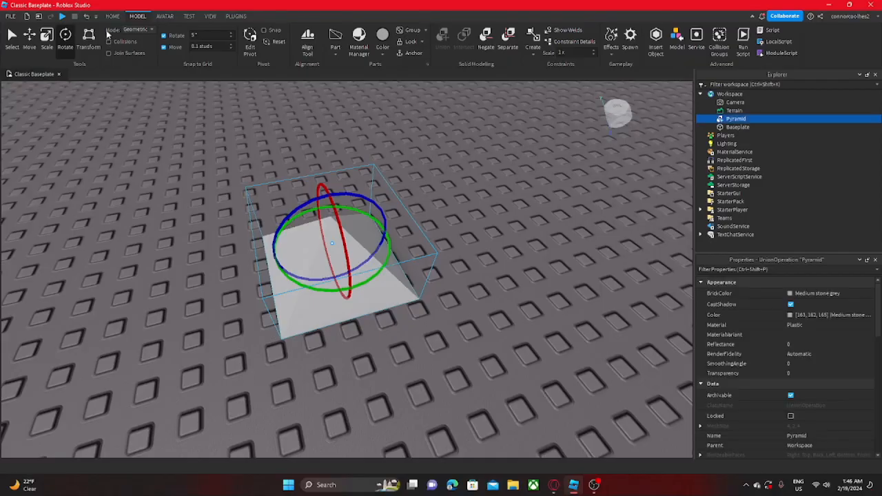